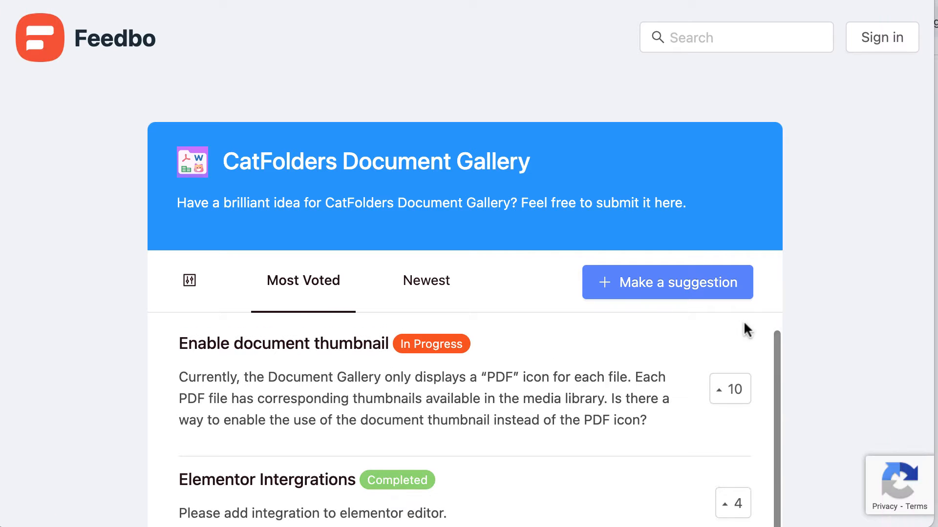
Step: Open the 'Enable document thumbnail' suggestion and scroll through its status and comments
scroll("down", 3)
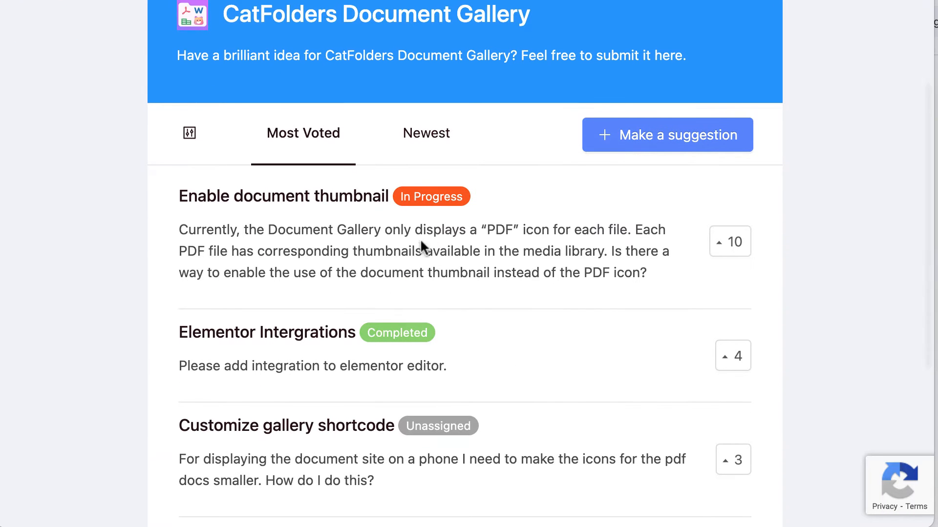
left_click(282, 196)
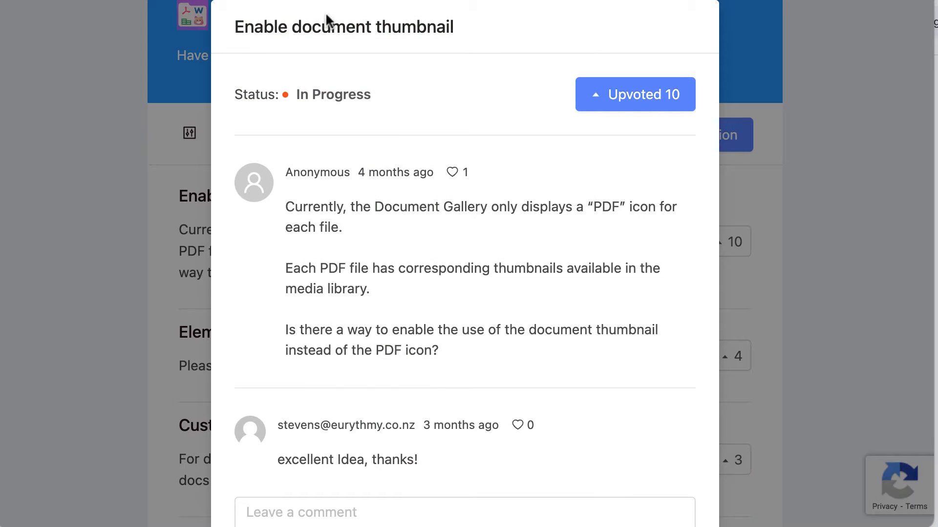
mouse_move(325, 148)
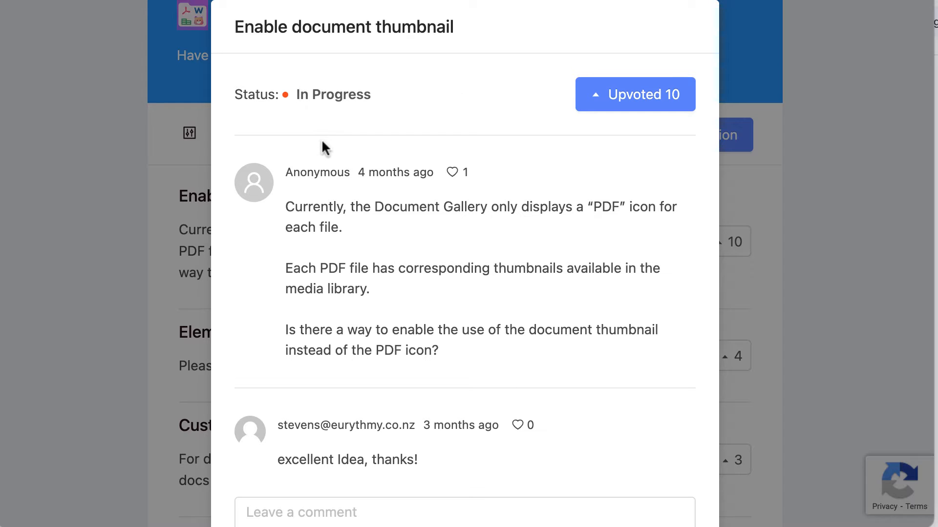
scroll("down", 3)
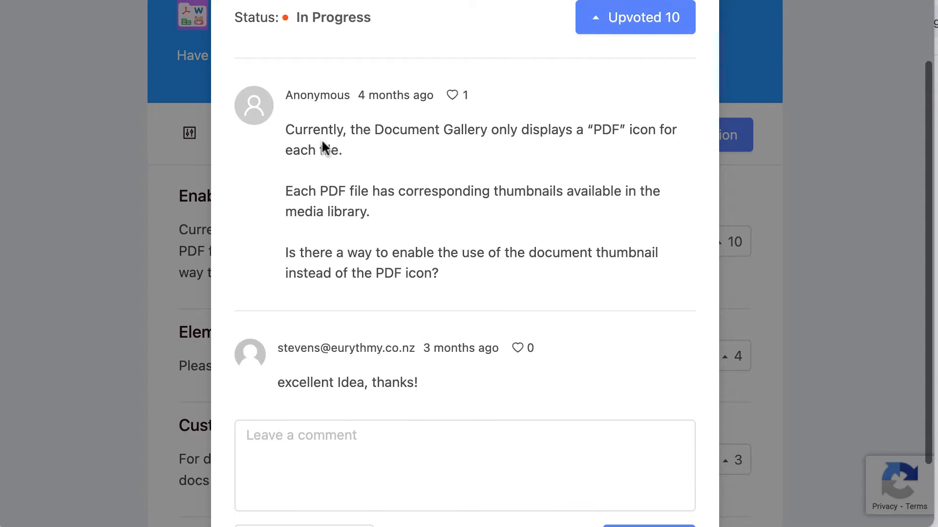
scroll("up", 3)
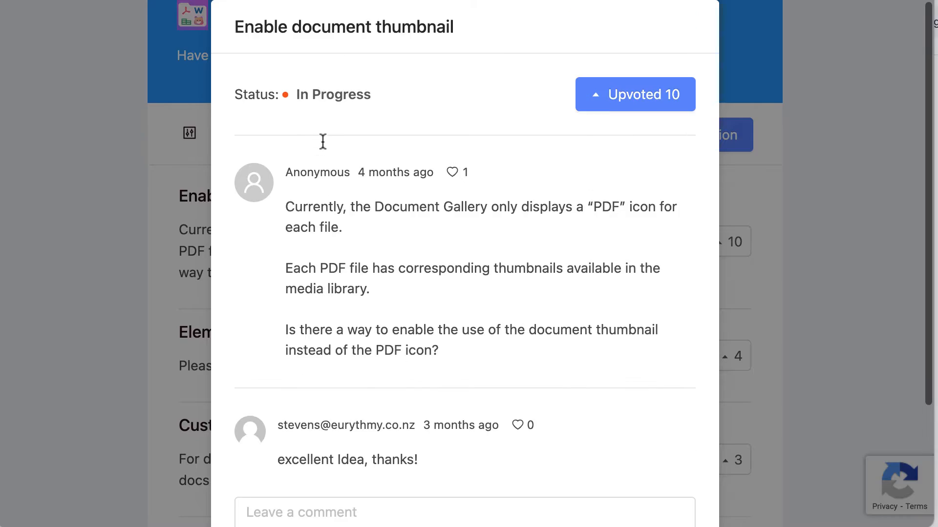
mouse_move(435, 18)
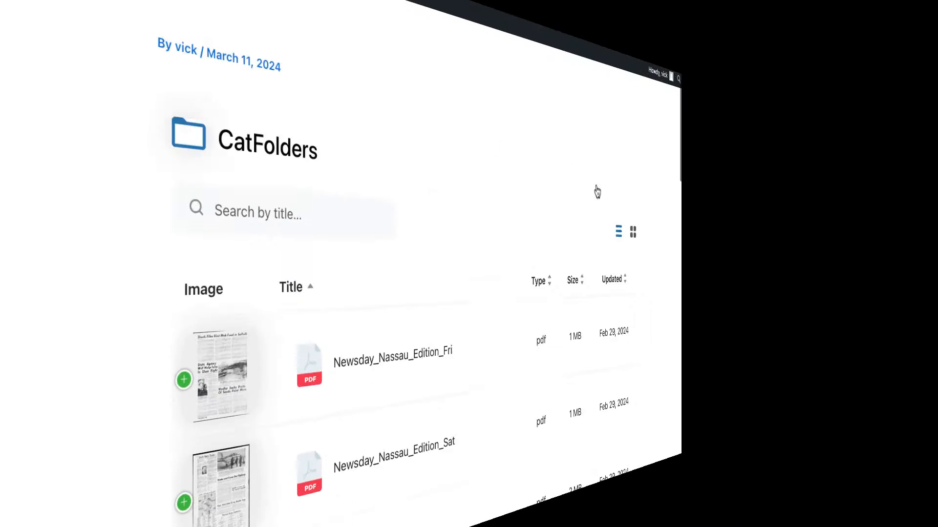
Step: Scroll through the front-end CatFolders document gallery with PDF thumbnails
scroll("down", 3)
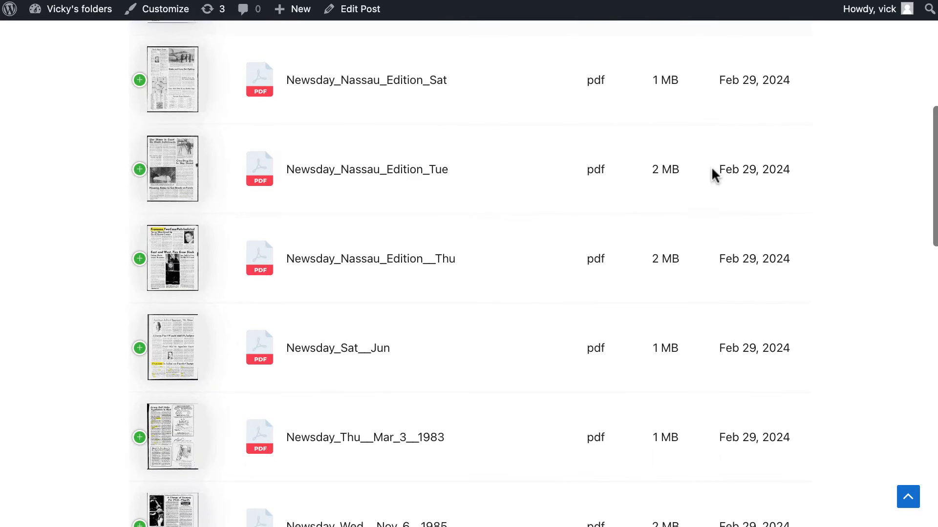
scroll("down", 3)
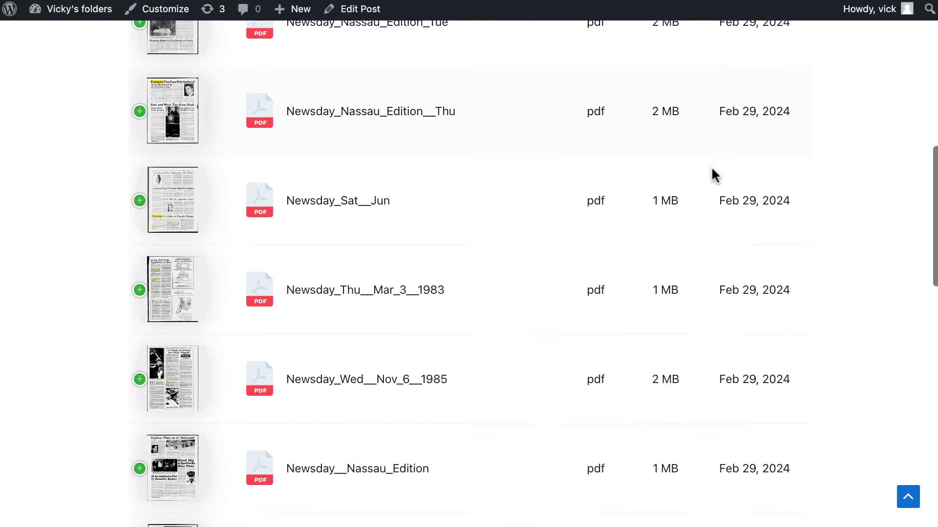
scroll("down", 3)
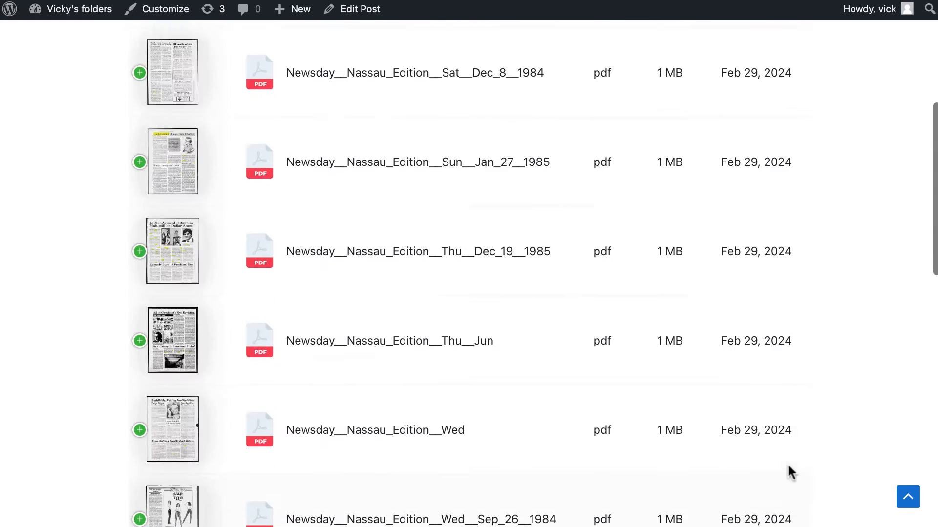
scroll("down", 3)
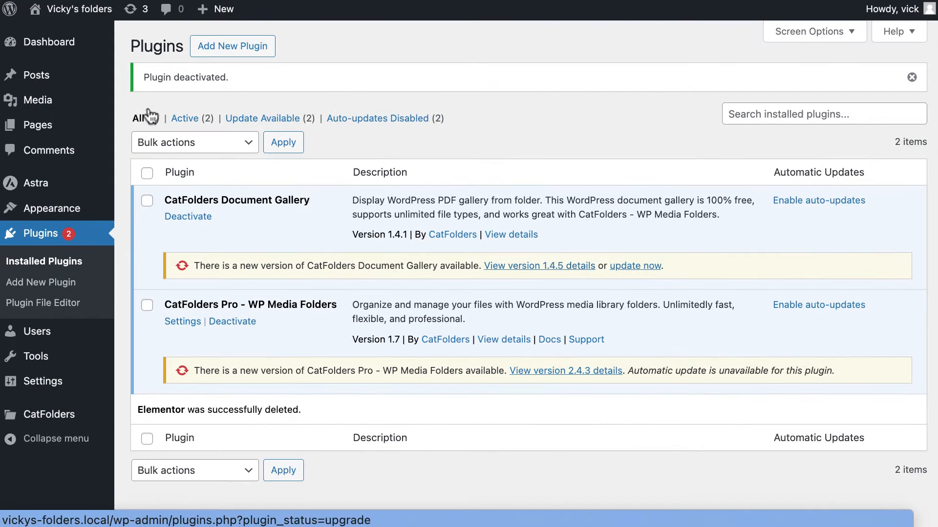
mouse_move(222, 251)
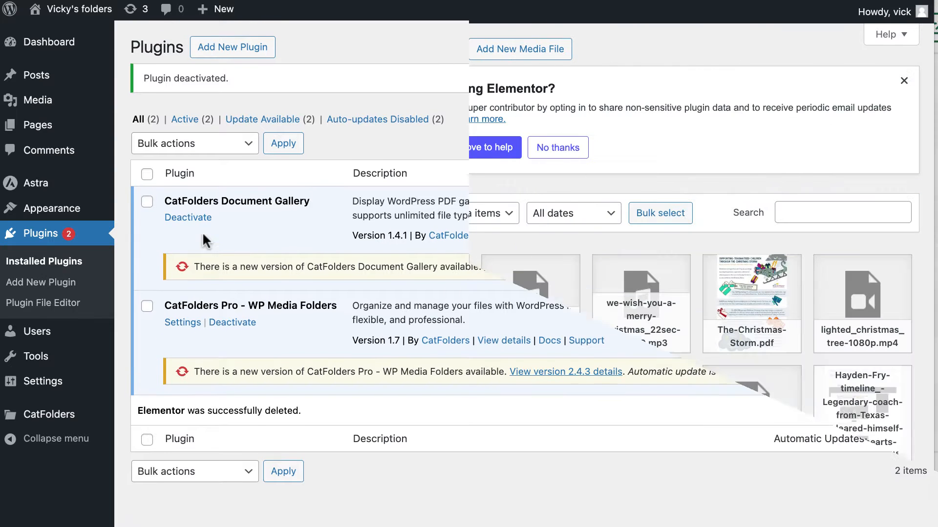
Step: Browse the Newsday 1963-1981, 1982, Others 1996-2000, 2016-2020 and Christmas media folders
left_click(37, 100)
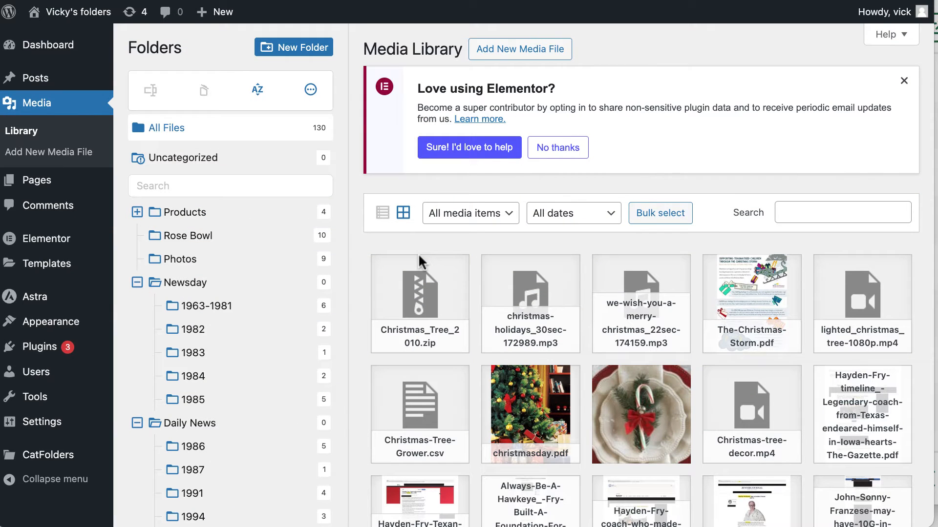
left_click(209, 305)
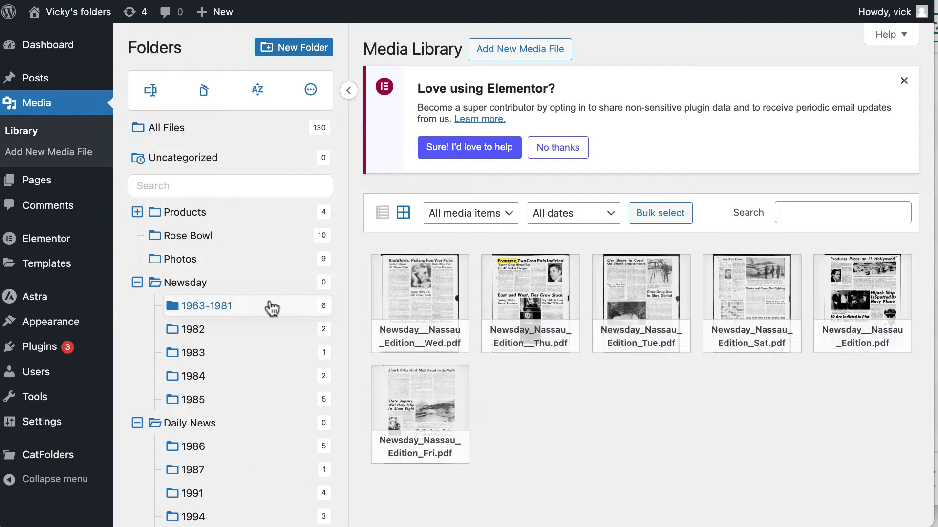
left_click(193, 330)
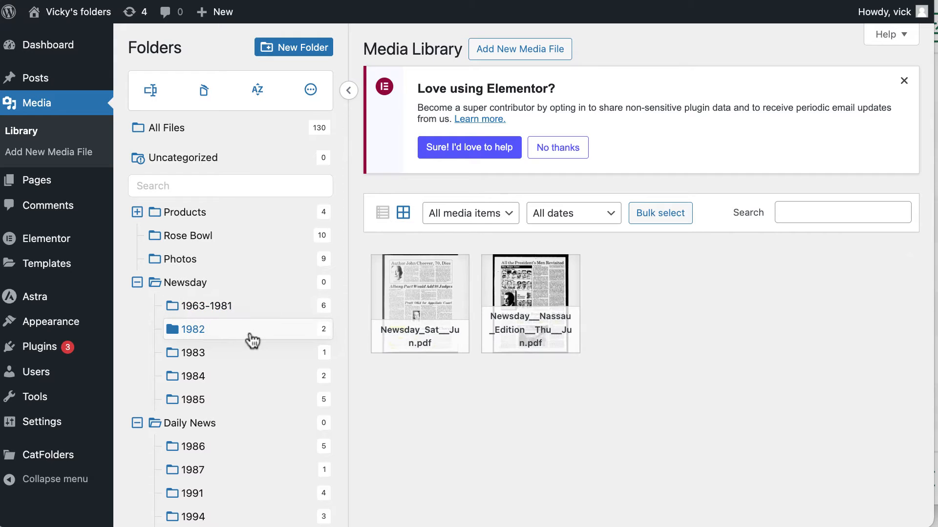
mouse_move(252, 371)
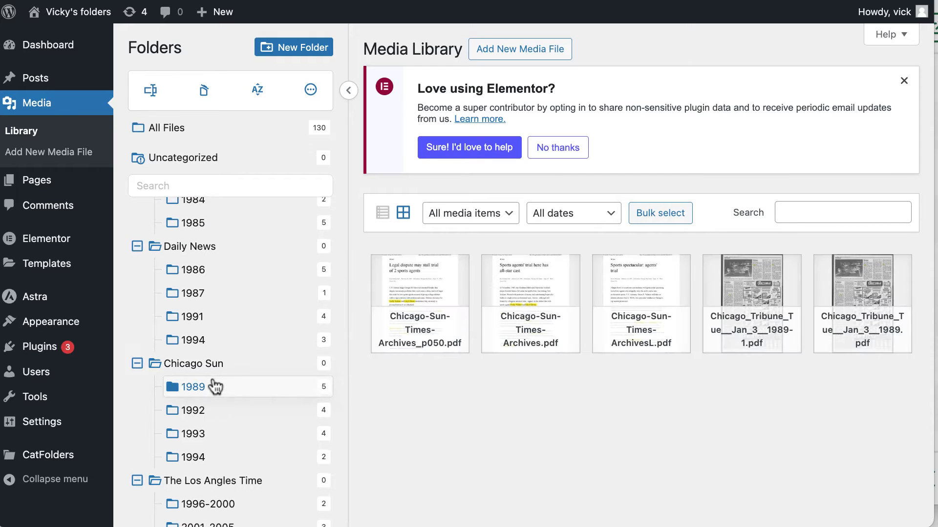
scroll("down", 3)
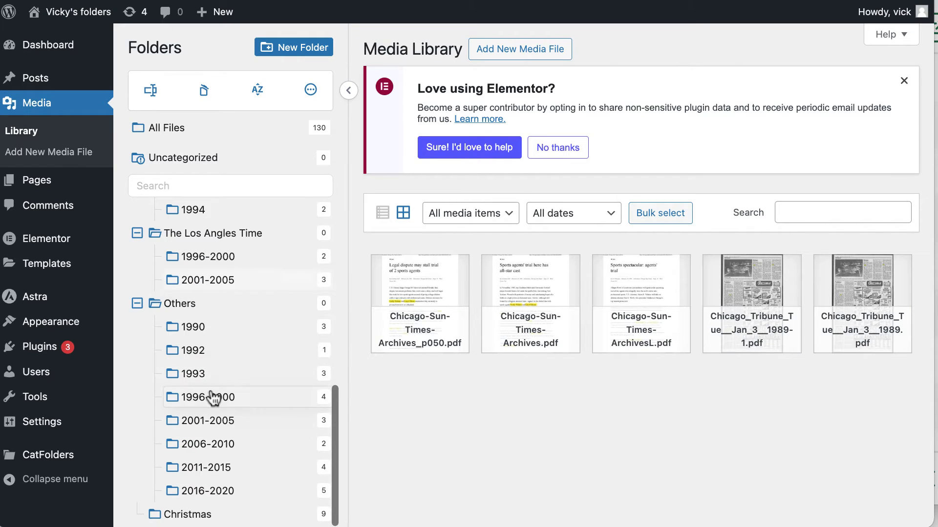
left_click(205, 397)
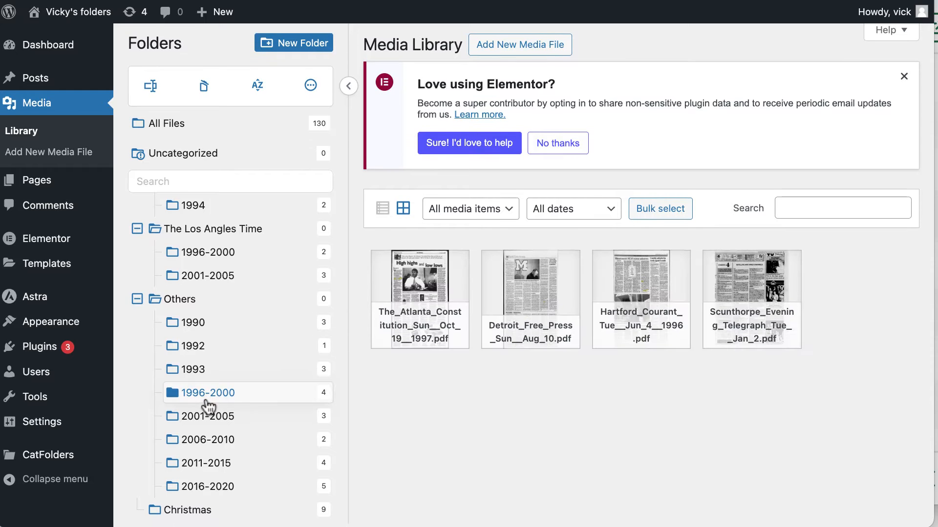
left_click(203, 490)
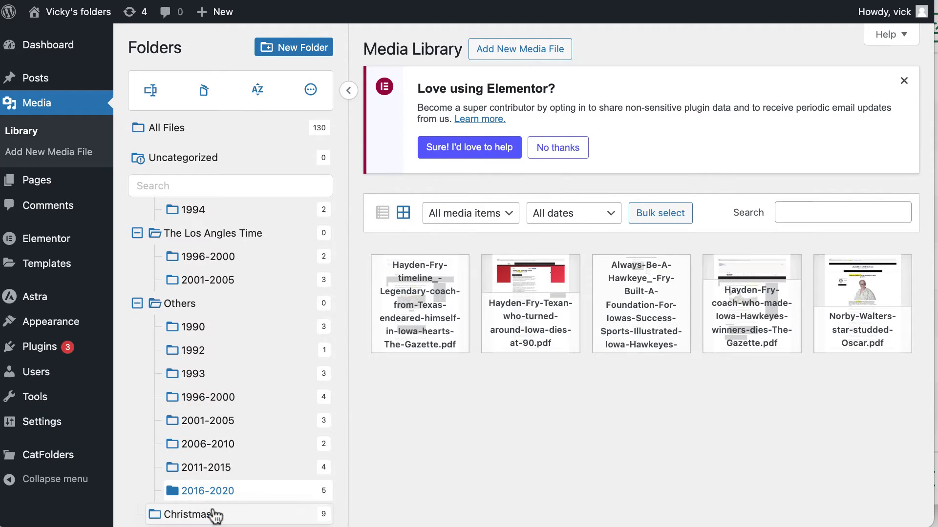
left_click(189, 514)
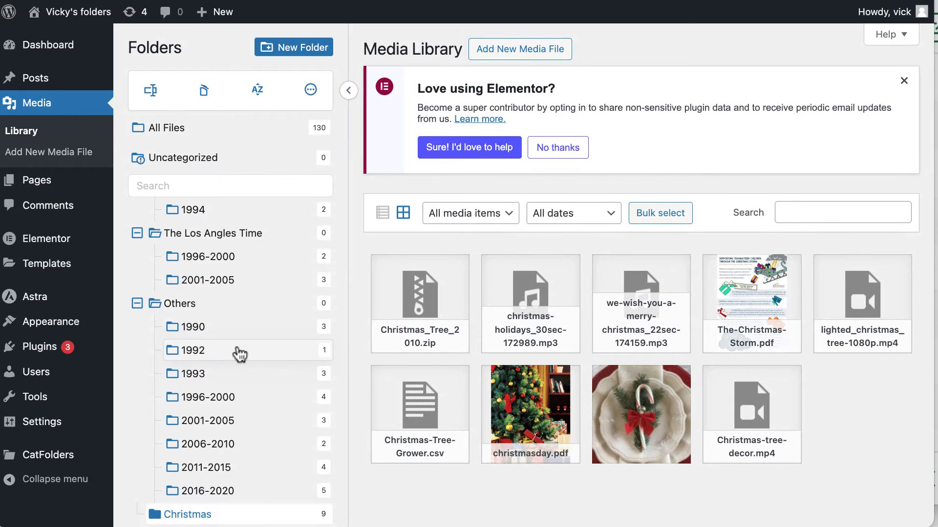
Step: Start a new gallery from the CatFolders Document Gallery list
left_click(196, 350)
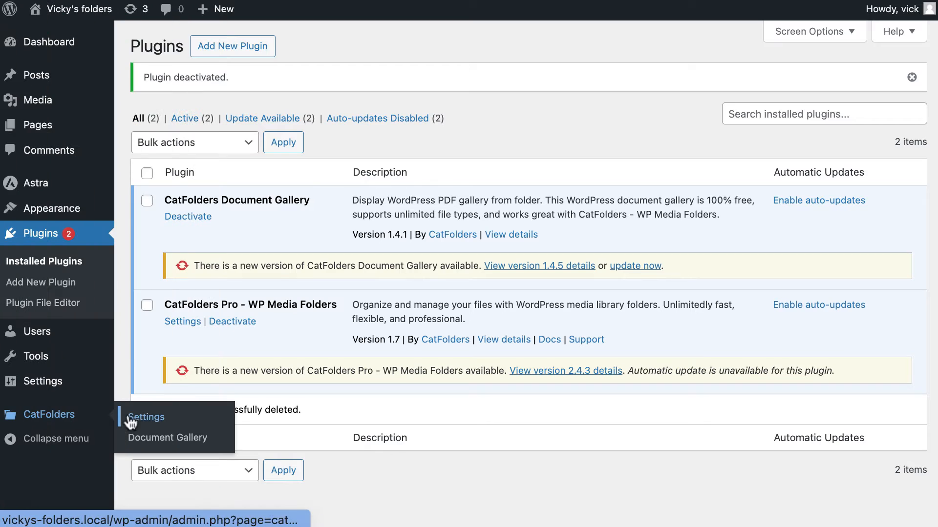
left_click(168, 438)
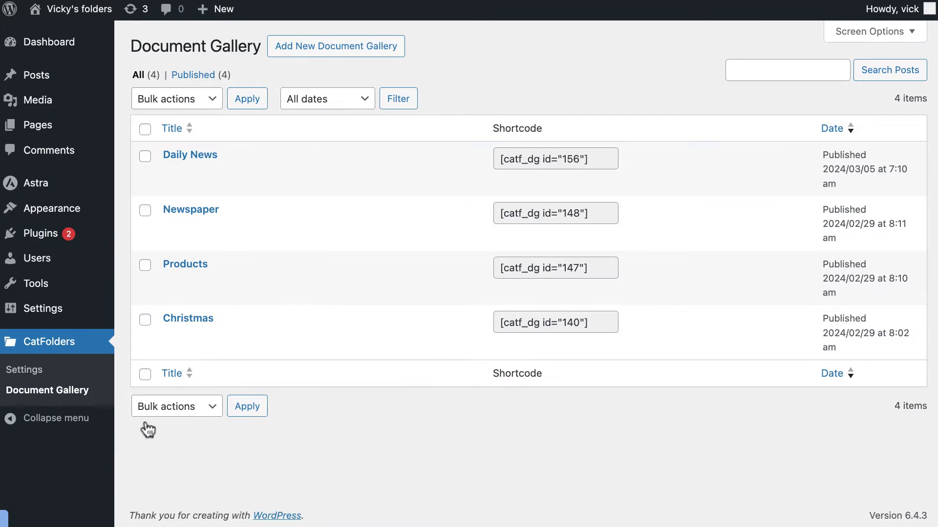
left_click(336, 46)
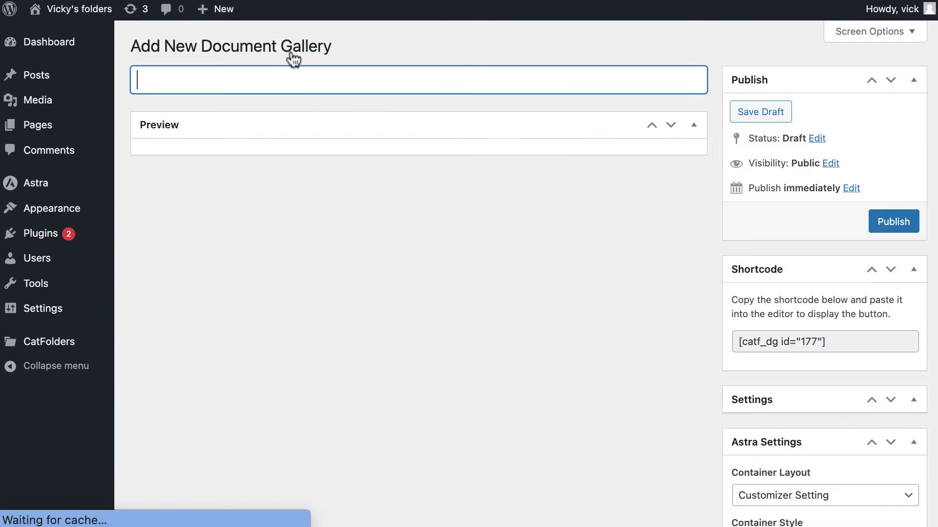
Step: Select the Newsday 1982 through 1985 folders as the gallery's sources
scroll("down", 3)
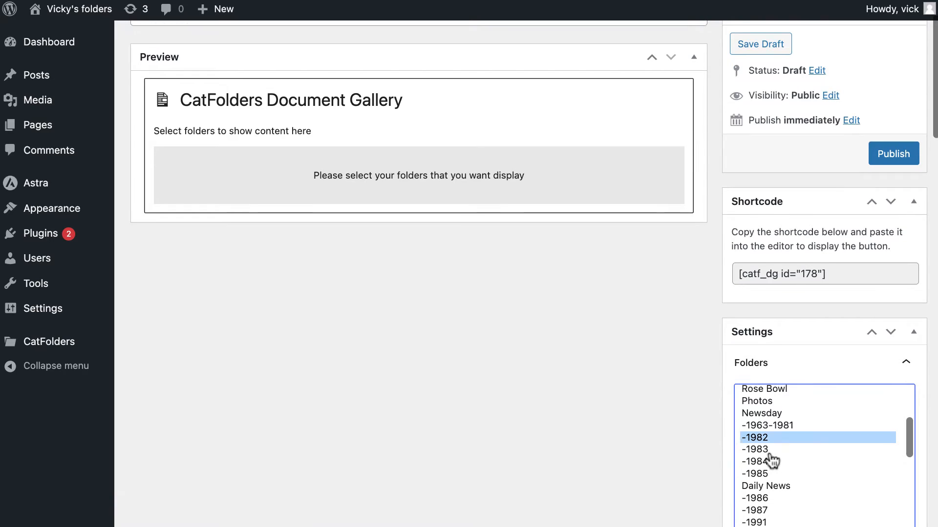
left_click(754, 449)
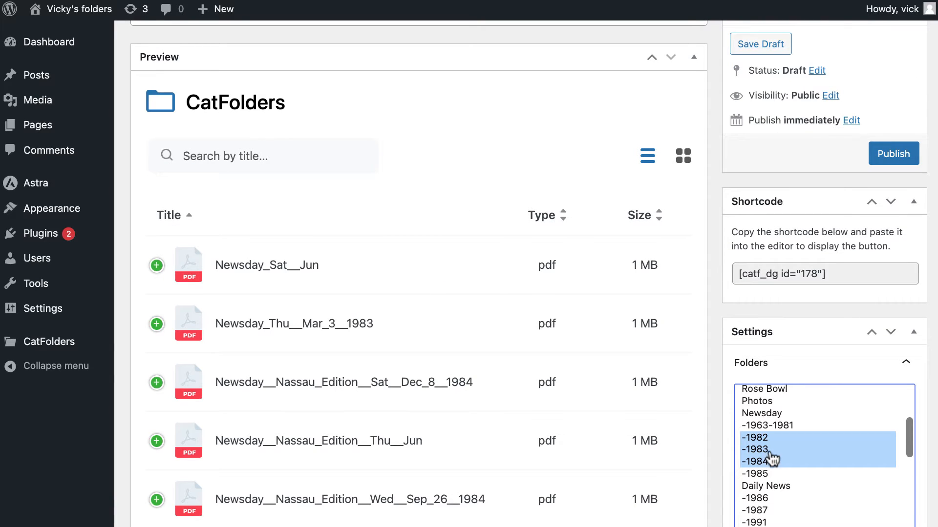
left_click(756, 474)
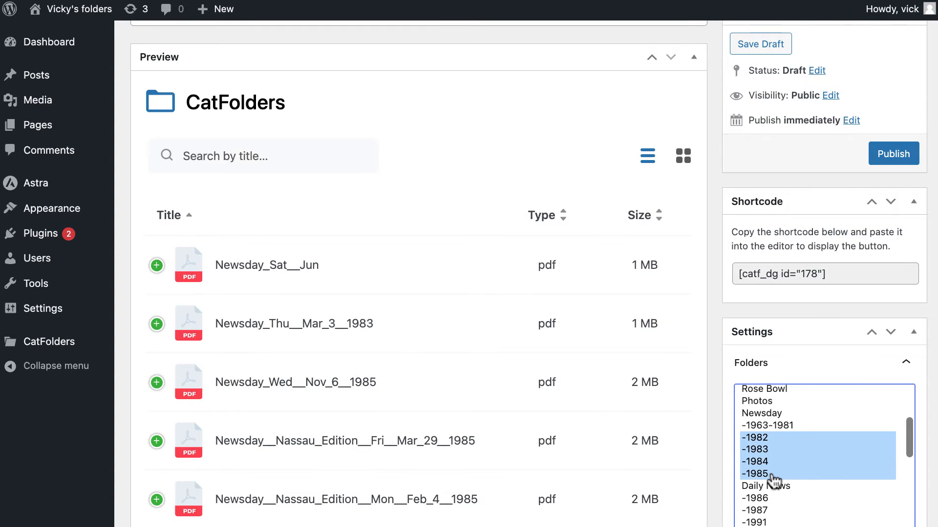
scroll("down", 3)
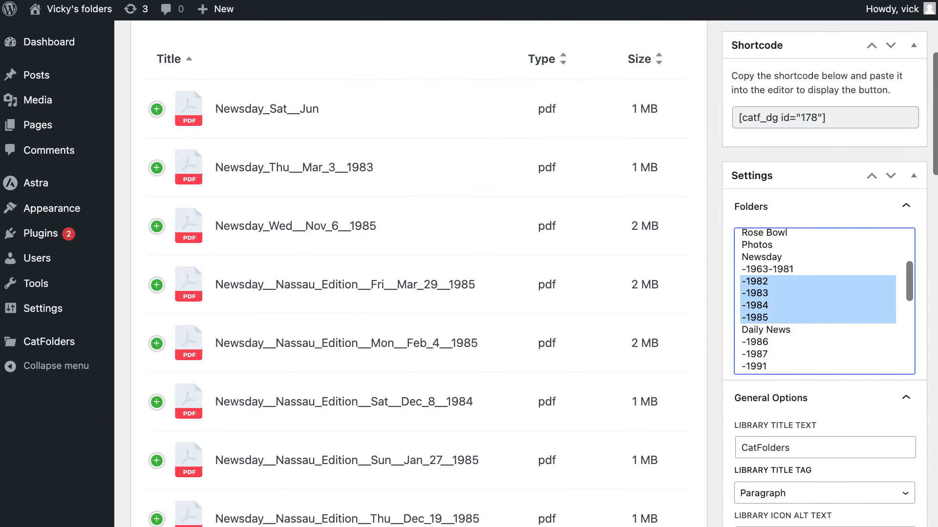
Step: Edit the gallery's library title text
scroll("down", 3)
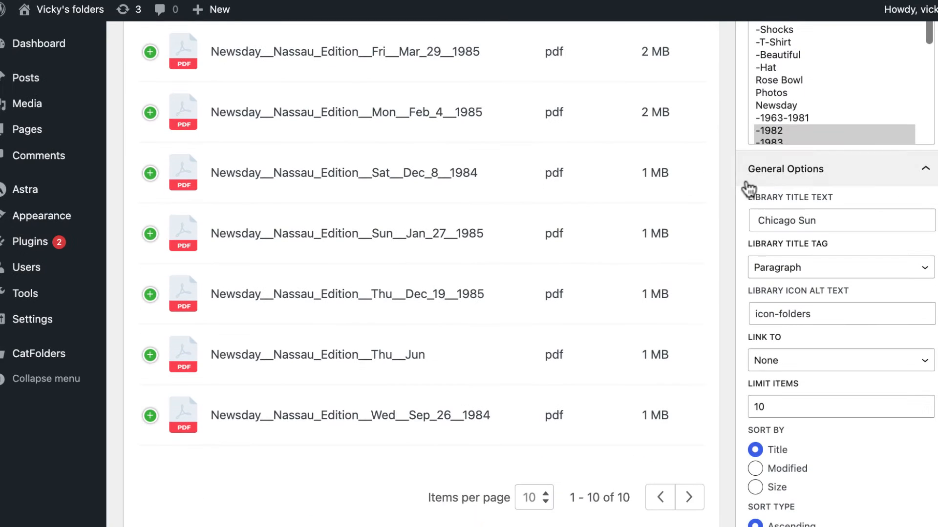
left_click(837, 220)
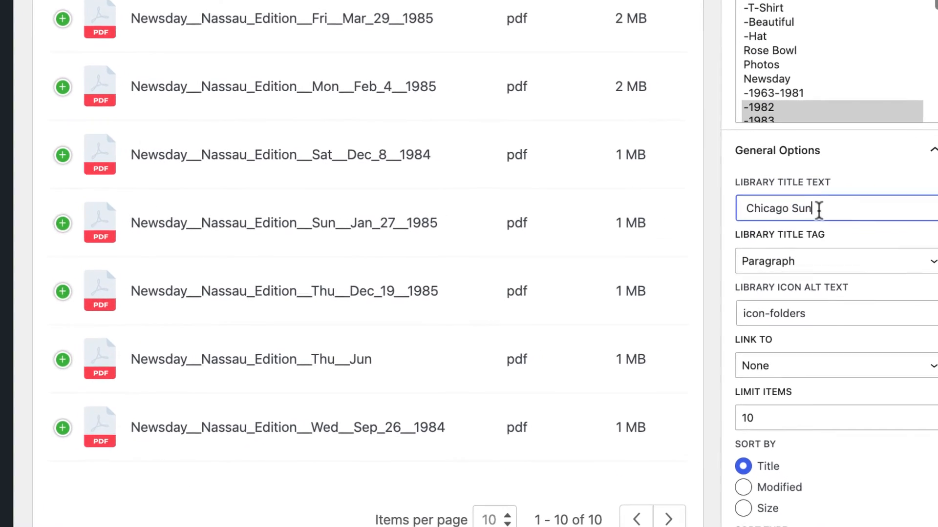
scroll("down", 3)
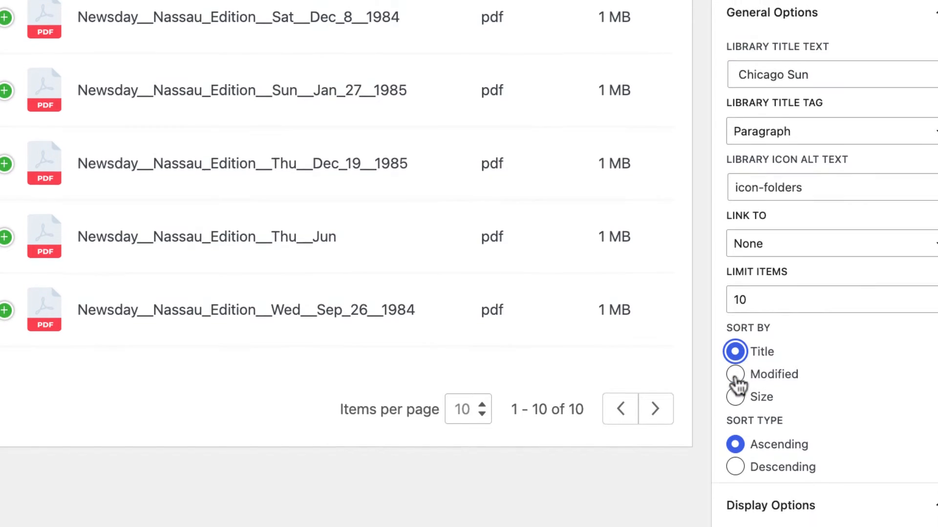
Step: Sort gallery documents by Title in ascending order and review Display Options
left_click(734, 467)
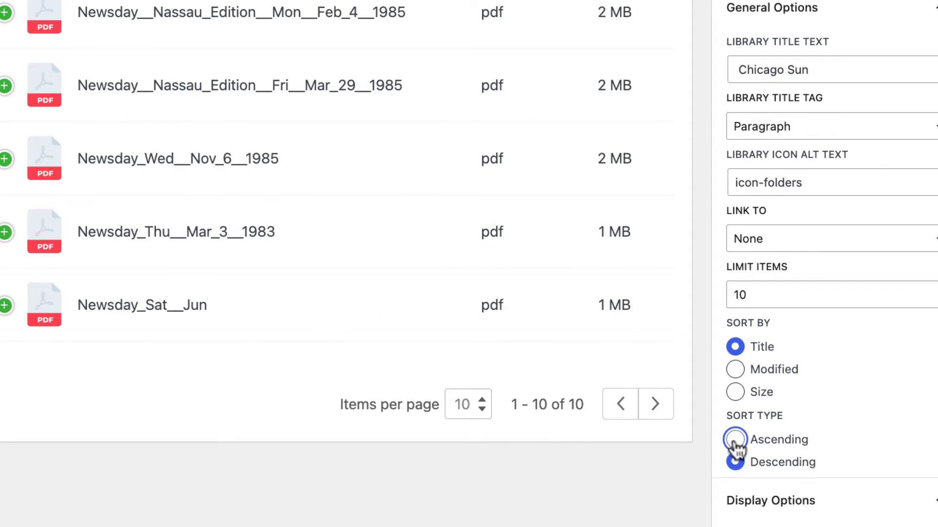
left_click(735, 439)
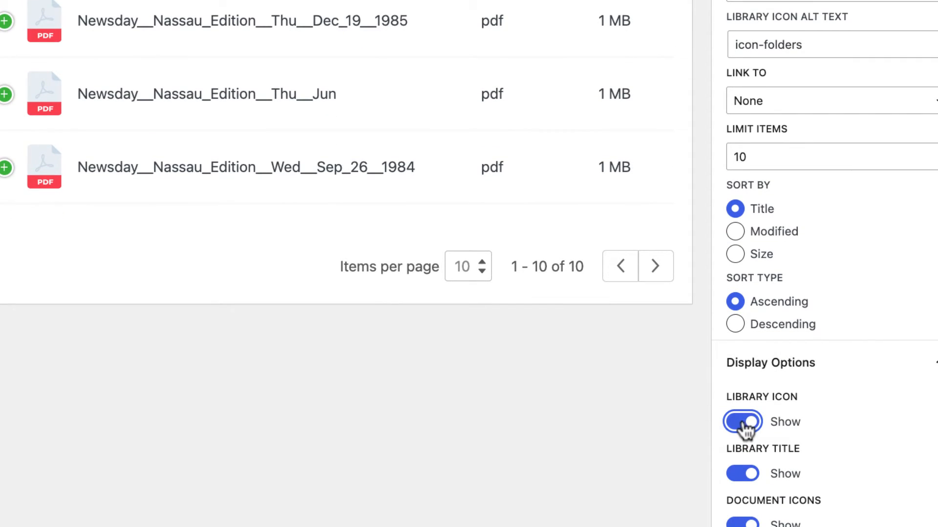
scroll("down", 3)
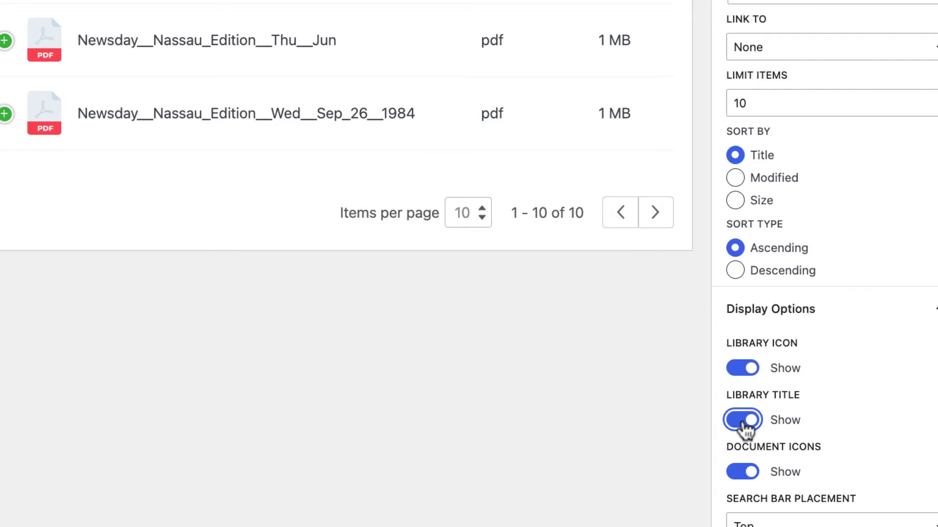
scroll("down", 3)
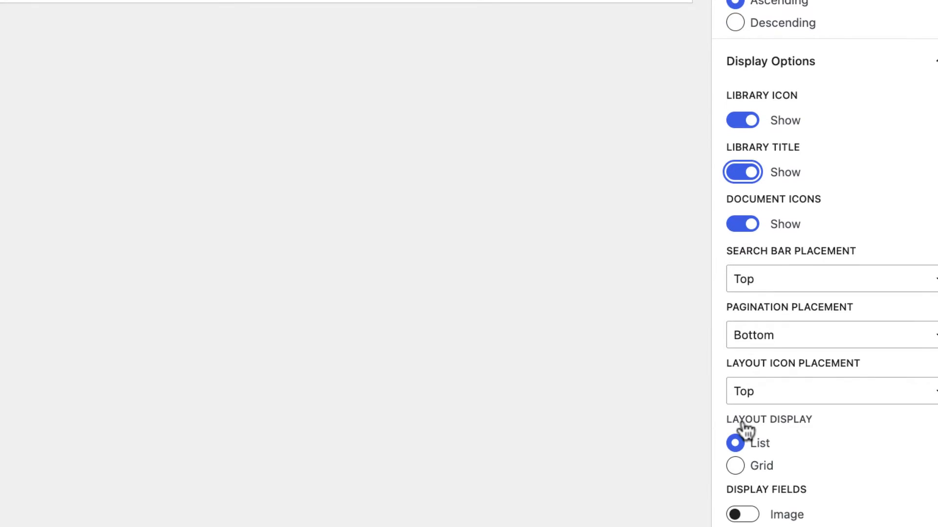
scroll("down", 3)
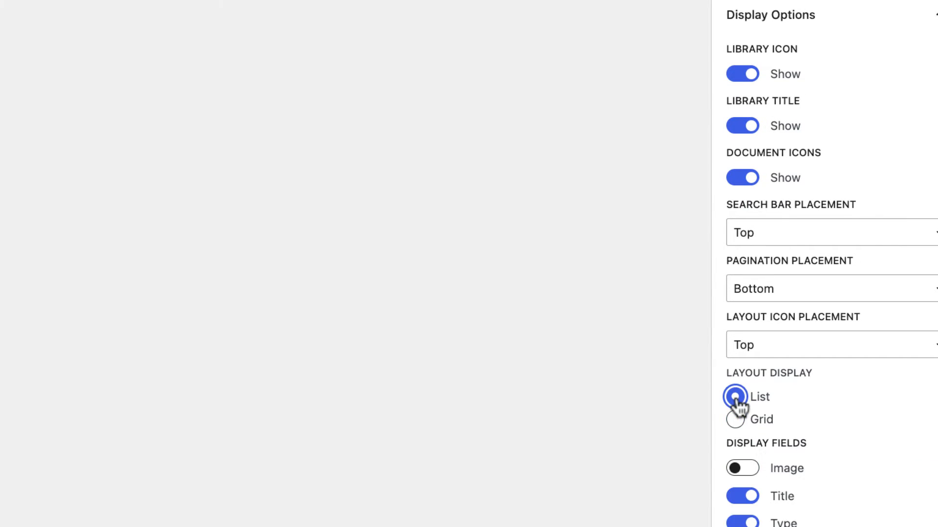
scroll("down", 3)
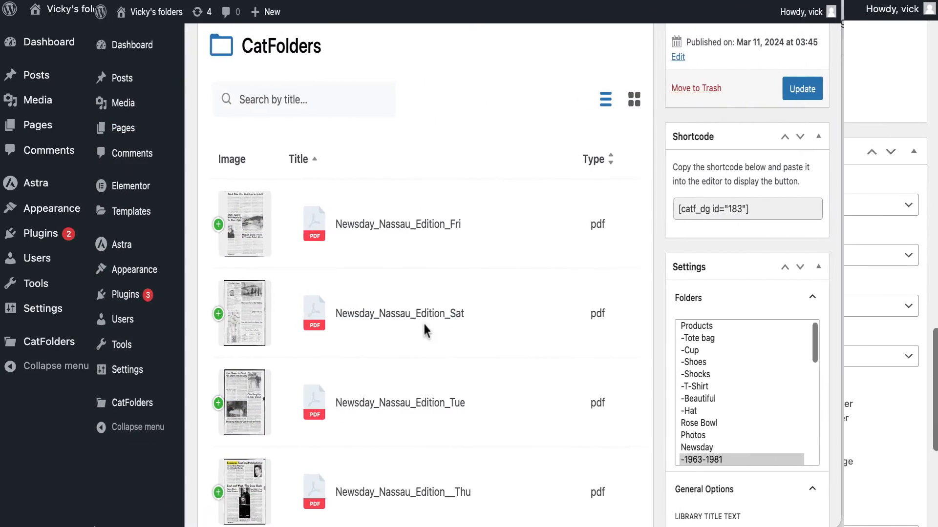
scroll("down", 3)
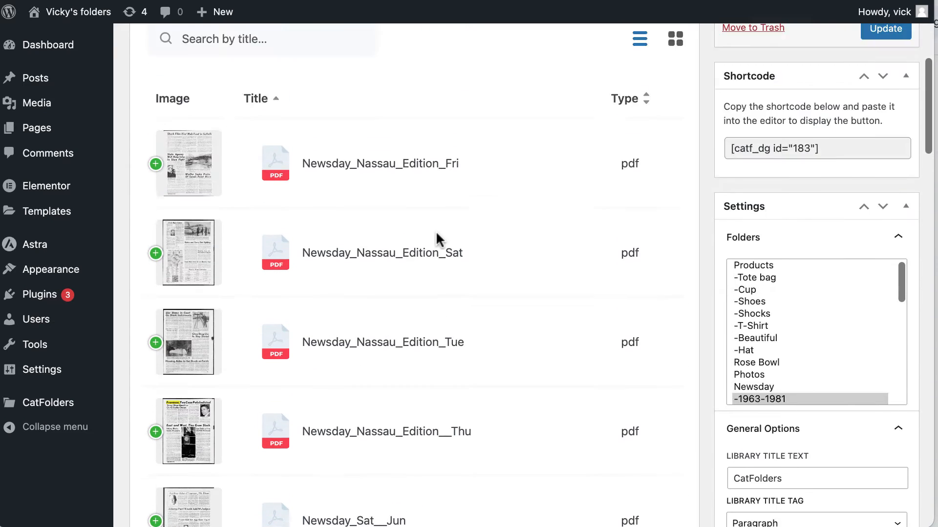
scroll("up", 3)
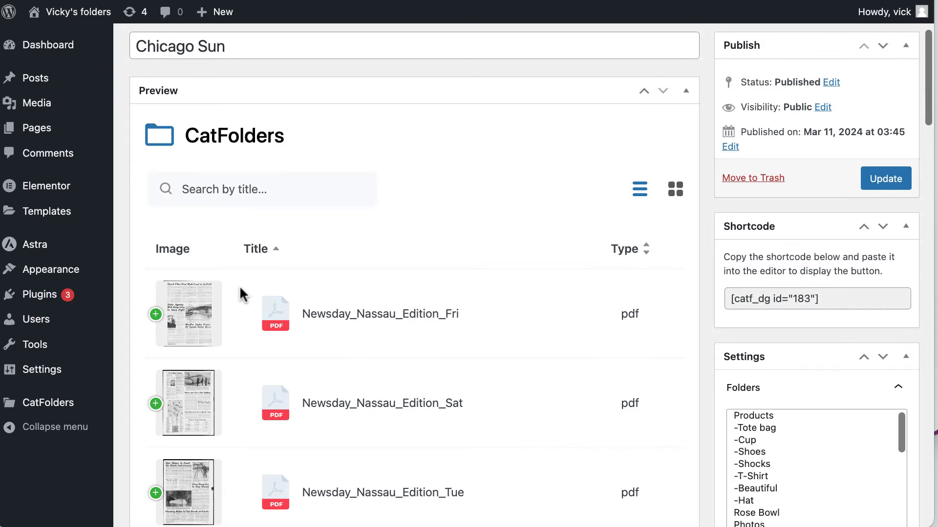
scroll("down", 3)
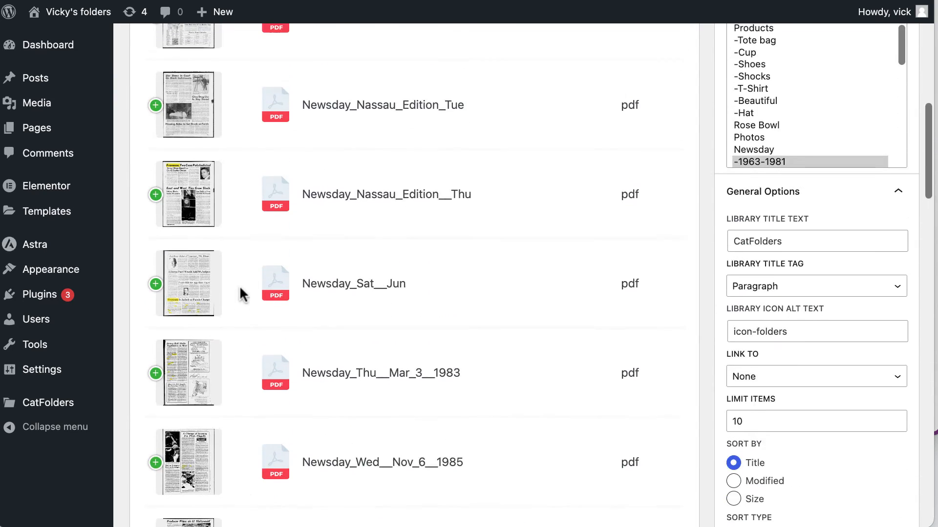
scroll("up", 3)
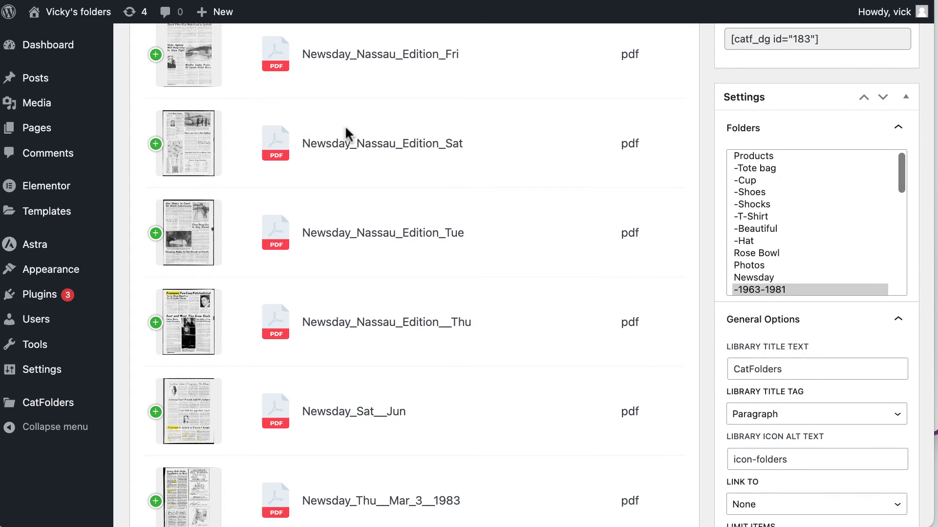
scroll("down", 3)
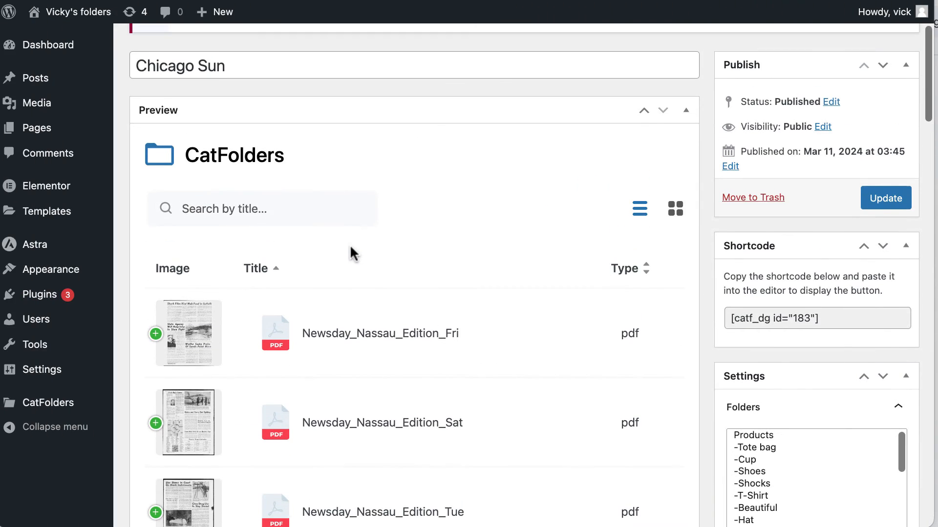
scroll("down", 3)
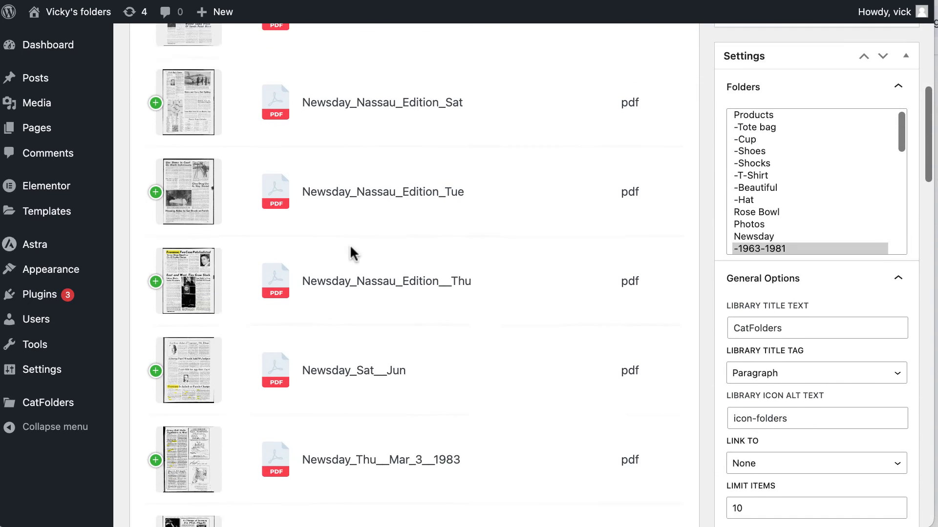
scroll("down", 3)
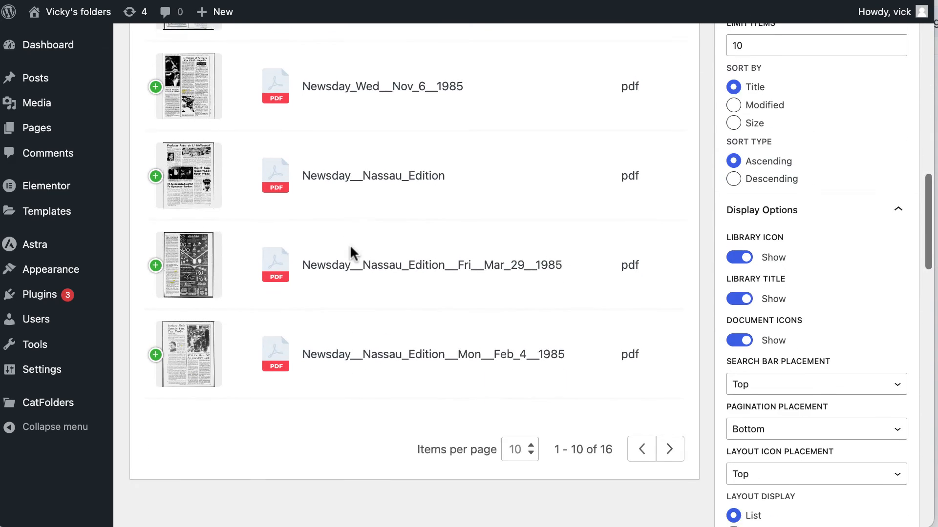
scroll("up", 3)
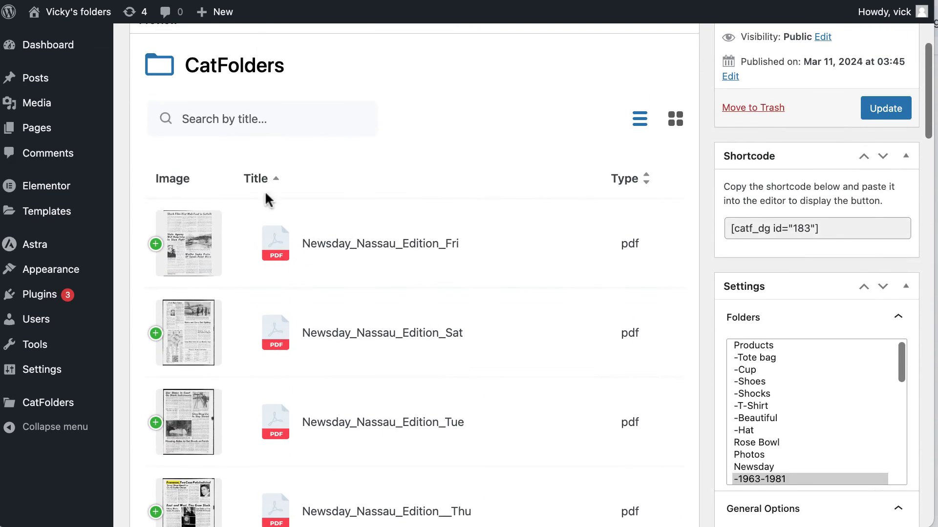
mouse_move(784, 355)
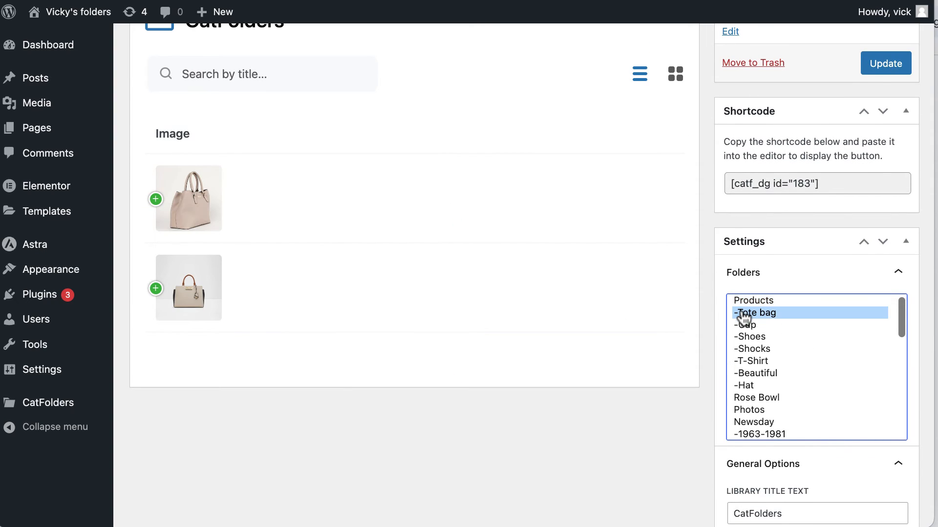
Step: Preview the Cup, Shoes, T-Shirt and Products folders' files in the gallery
left_click(746, 324)
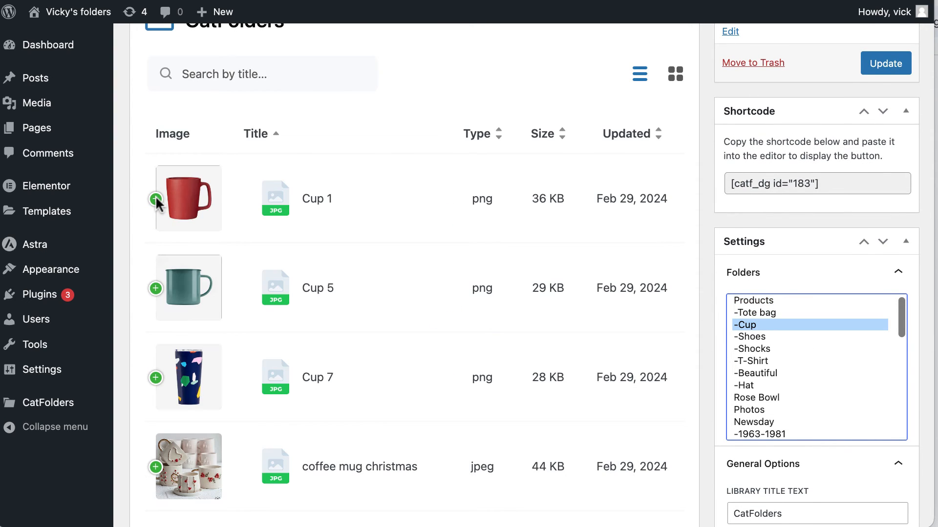
scroll("down", 3)
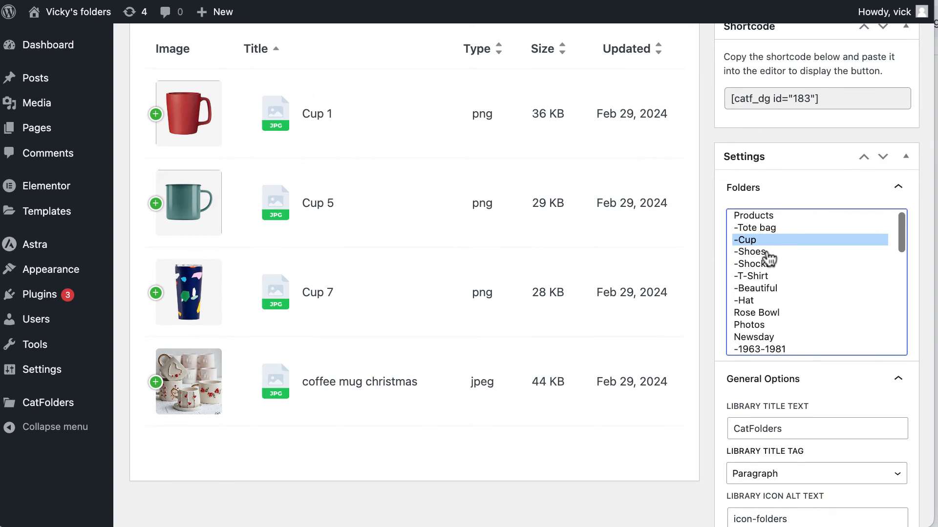
left_click(749, 252)
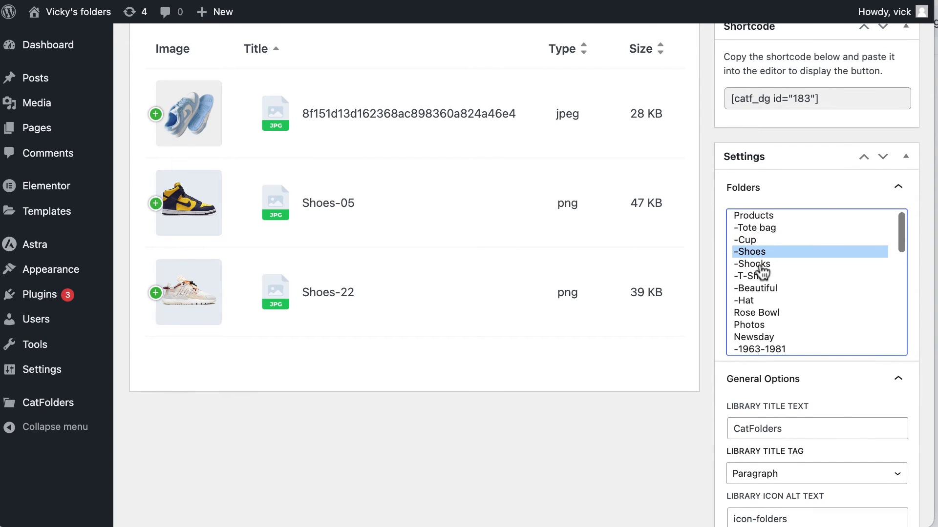
left_click(752, 276)
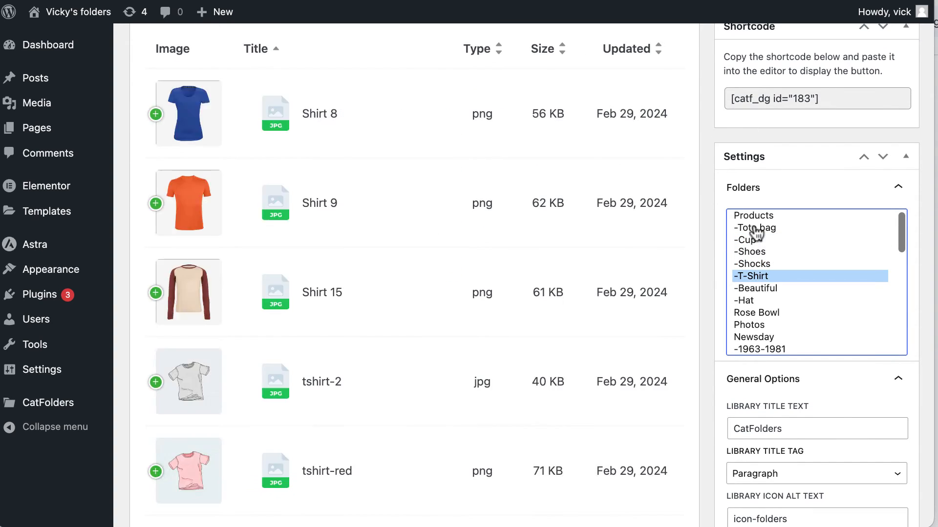
left_click(754, 216)
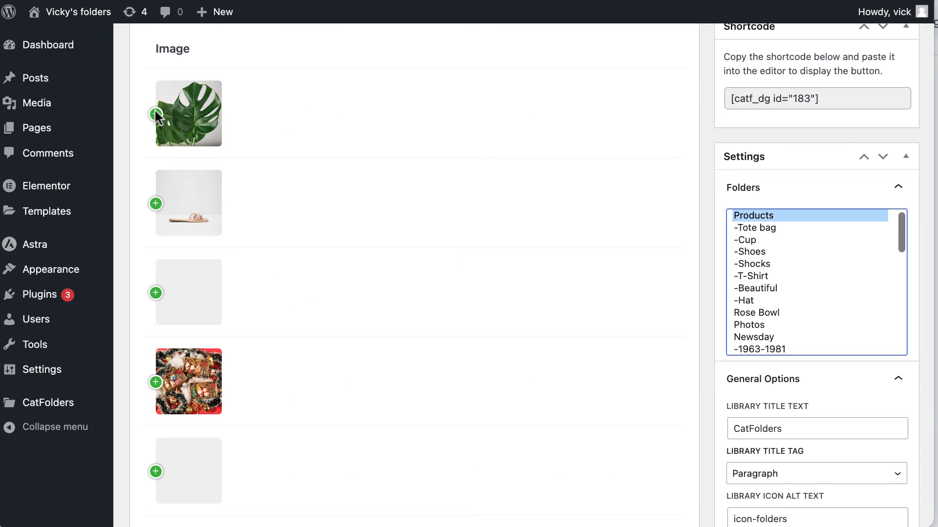
scroll("down", 3)
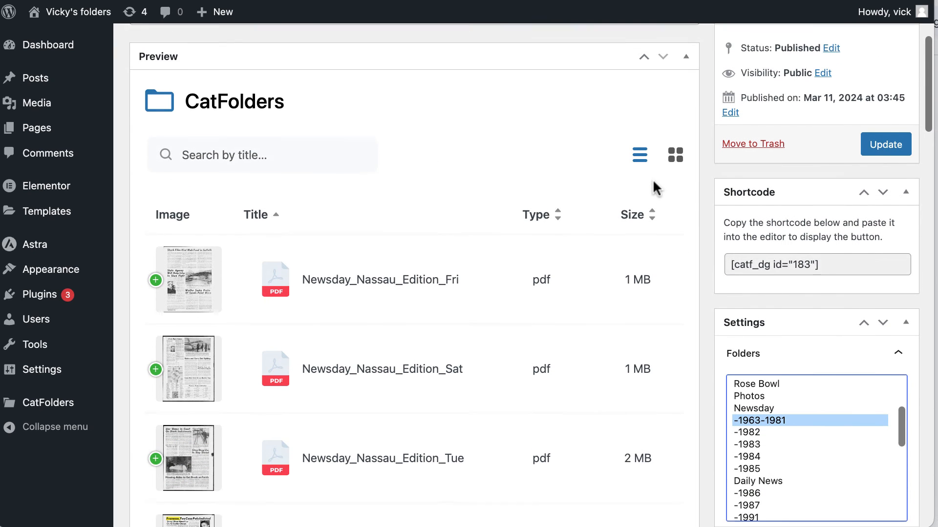
Step: Copy the gallery shortcode [catf_dg id="183"]
scroll("up", 3)
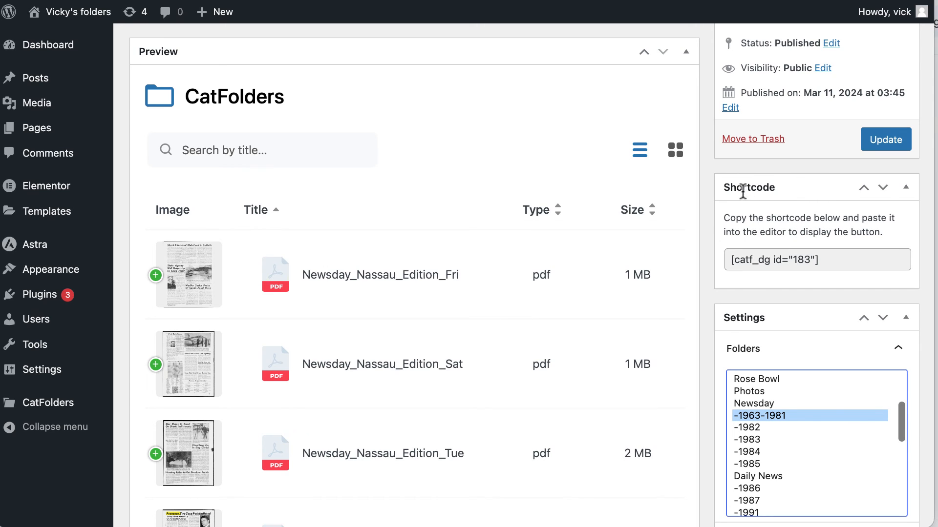
mouse_move(788, 249)
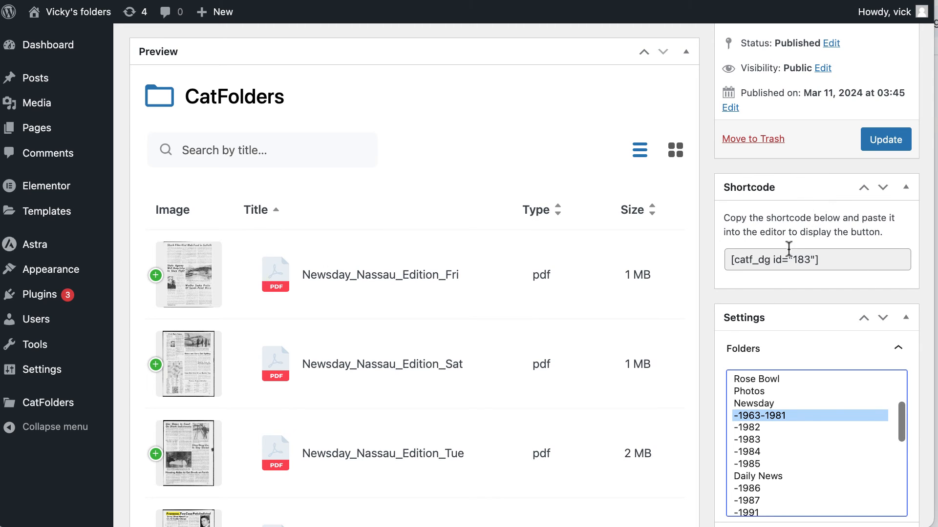
left_click(816, 259)
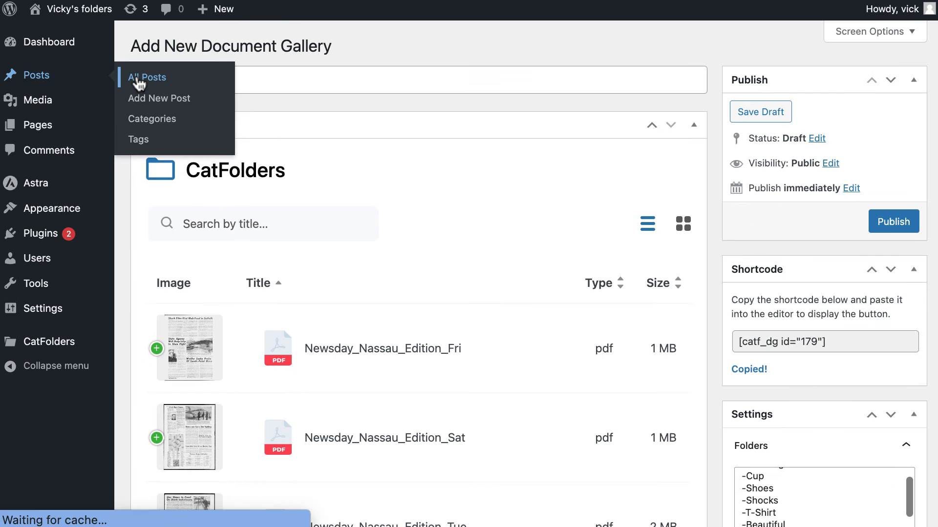
Step: Start a new post from All Posts and insert a Shortcode block
left_click(147, 77)
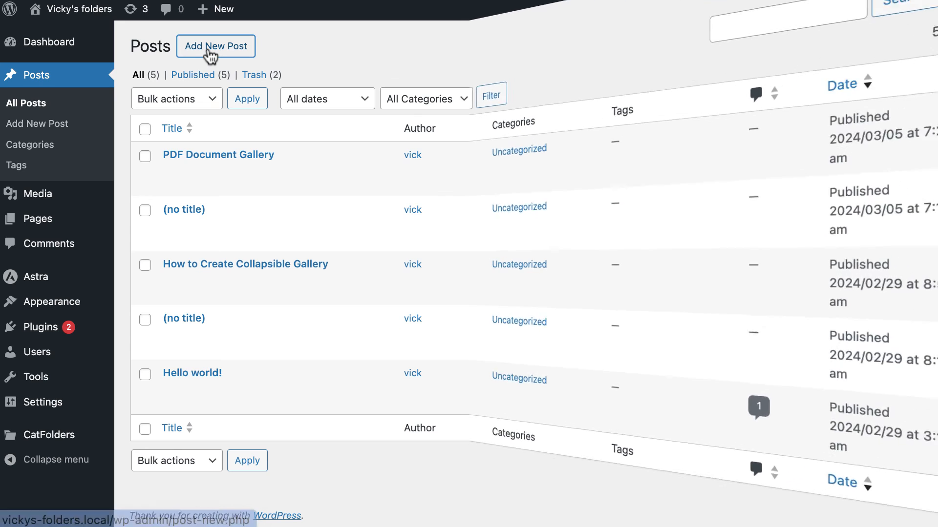
left_click(215, 46)
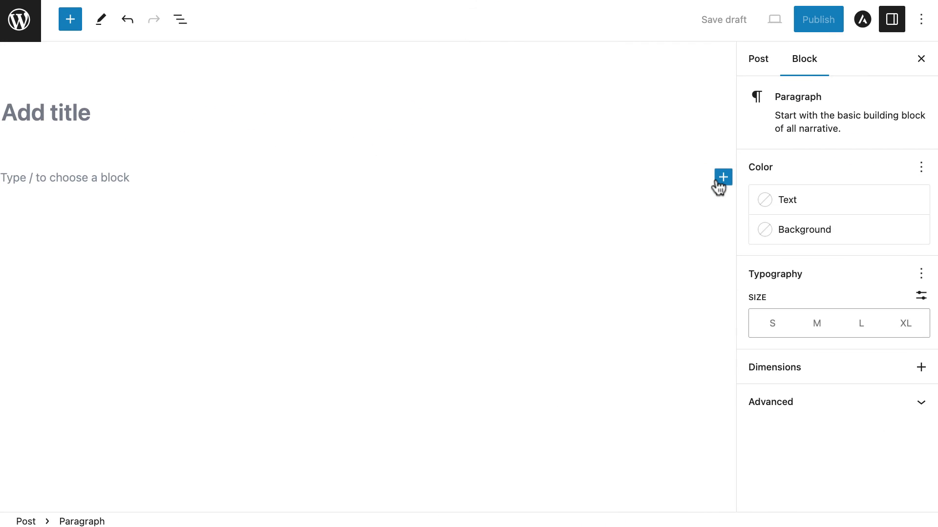
left_click(723, 177)
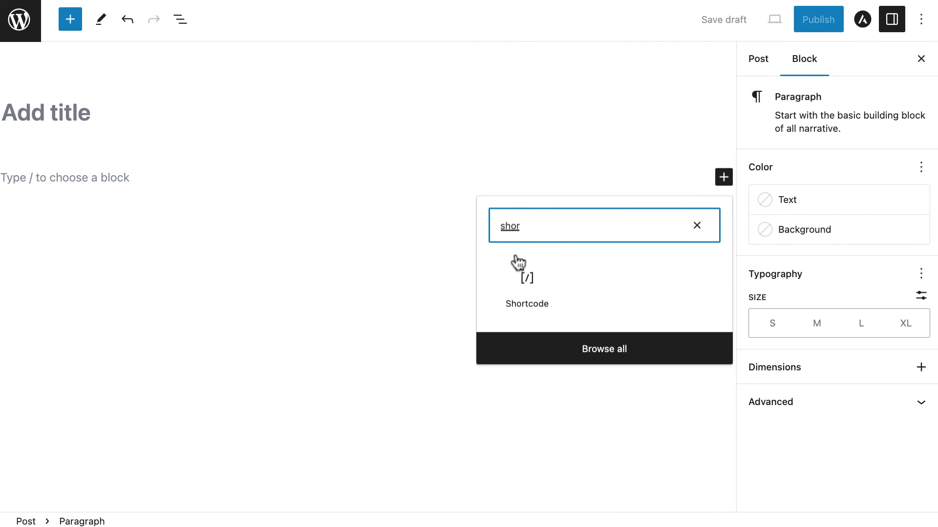
left_click(526, 281)
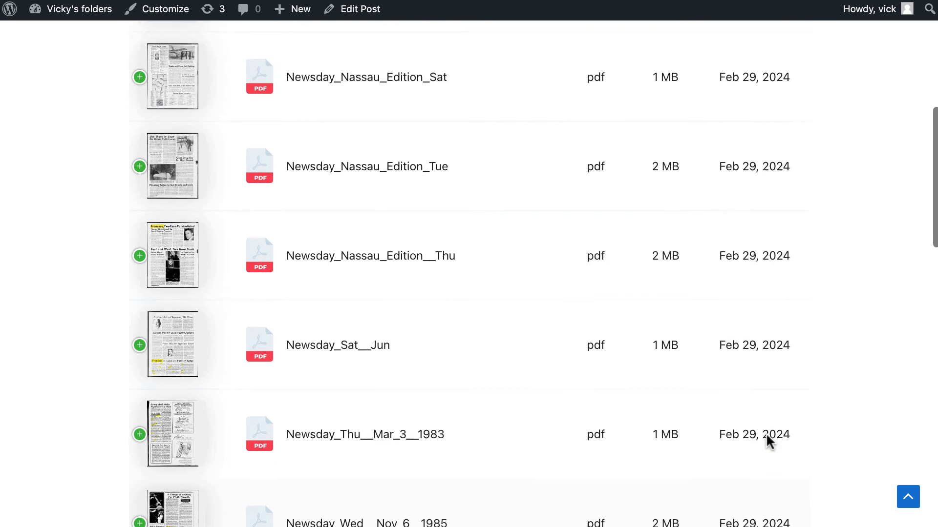
Step: Switch the published post's Newsday gallery to grid layout
scroll("up", 3)
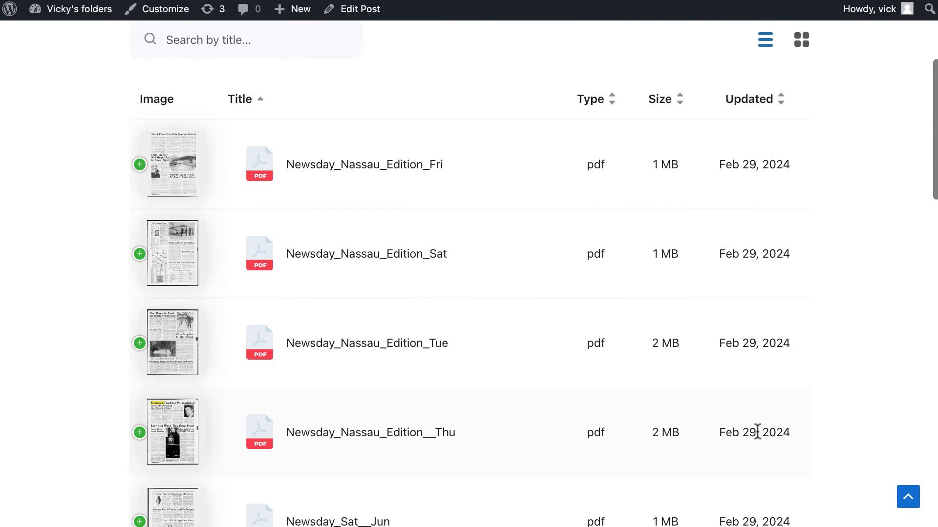
left_click(801, 40)
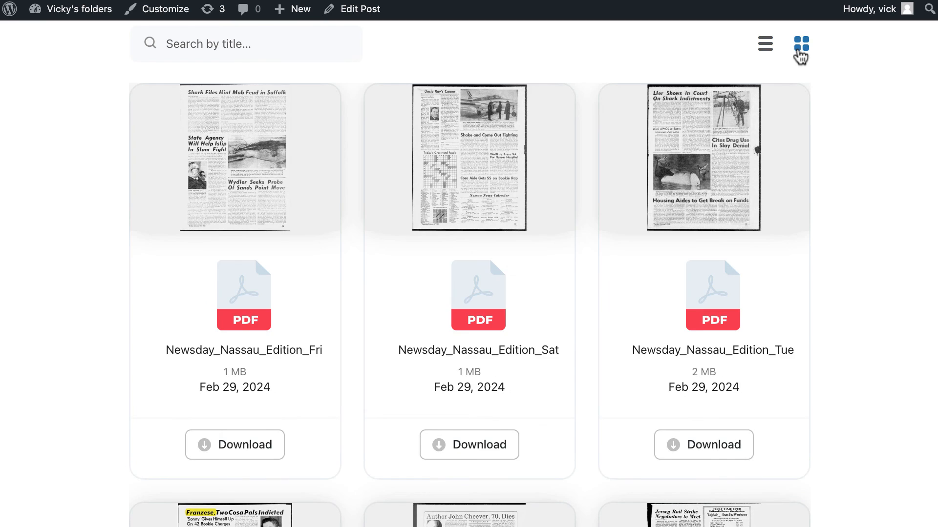